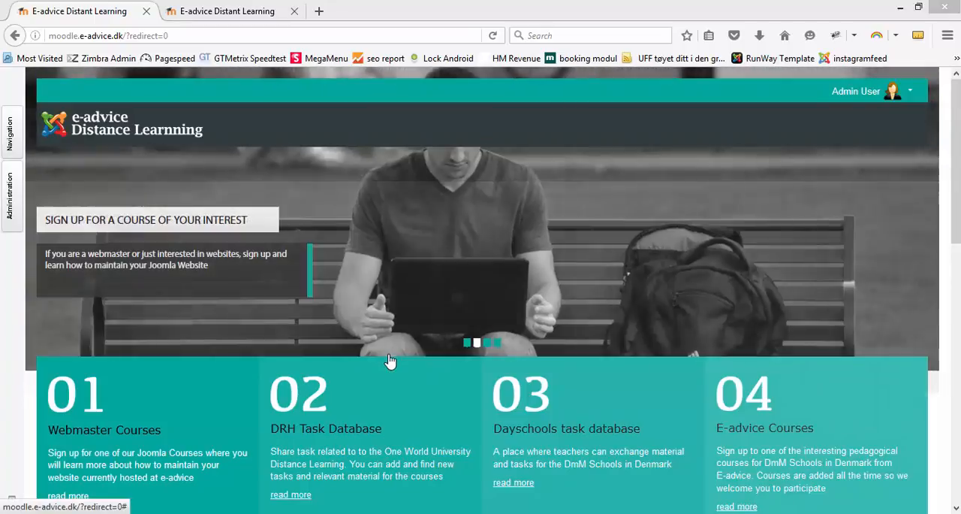
pyautogui.moveTo(396, 379)
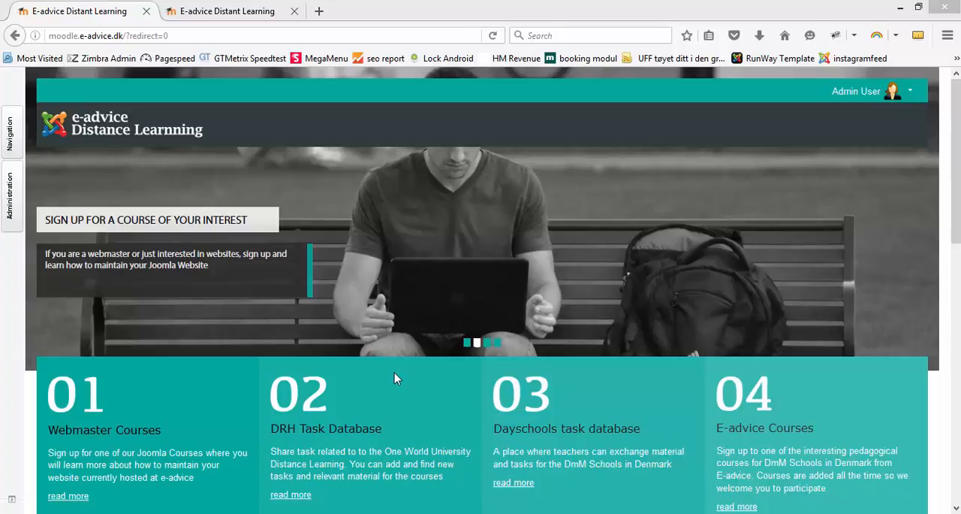
pyautogui.moveTo(389, 377)
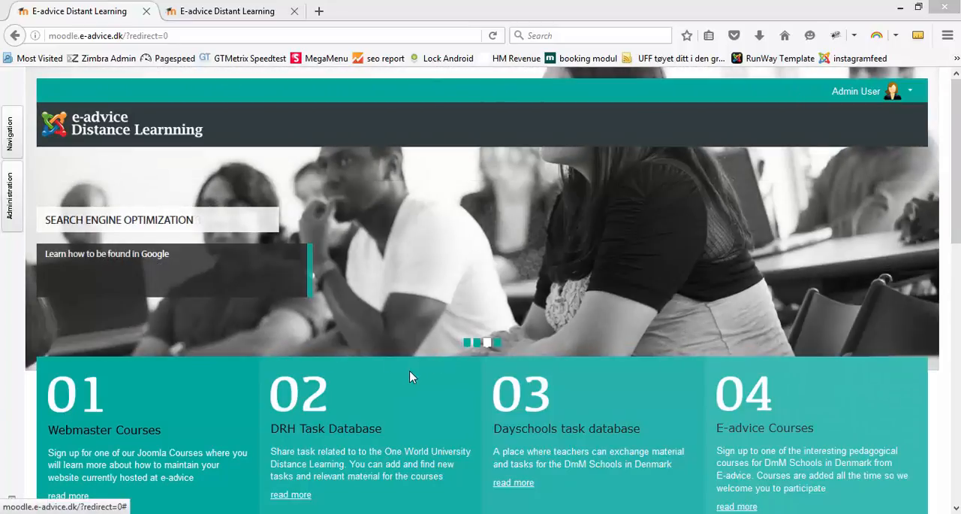
pyautogui.moveTo(403, 378)
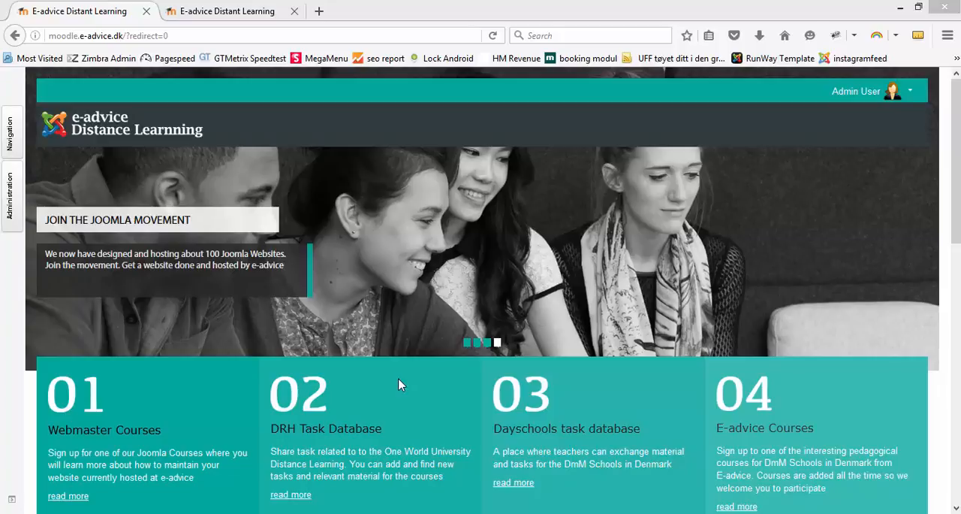
pyautogui.moveTo(394, 385)
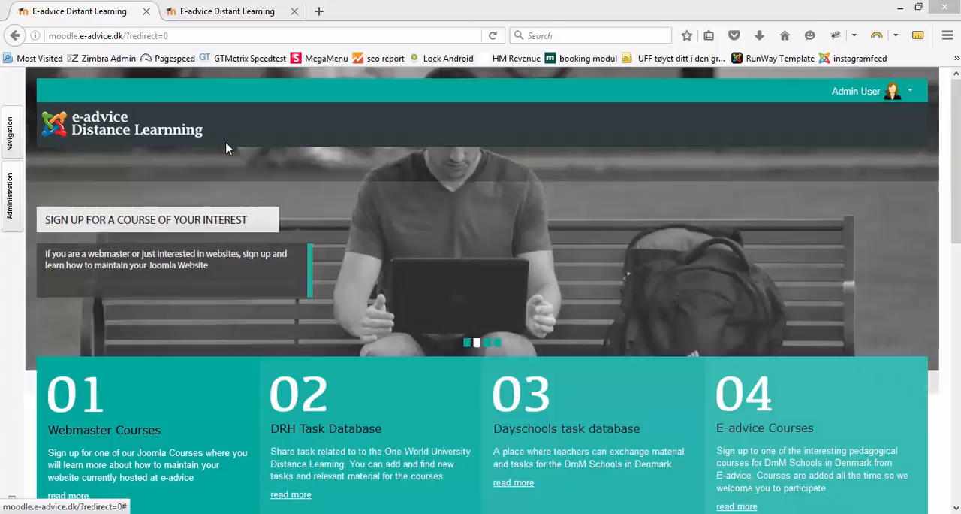
# Step: Reach the All courses list via Navigation > Courses and go to Manage courses
pyautogui.click(11, 134)
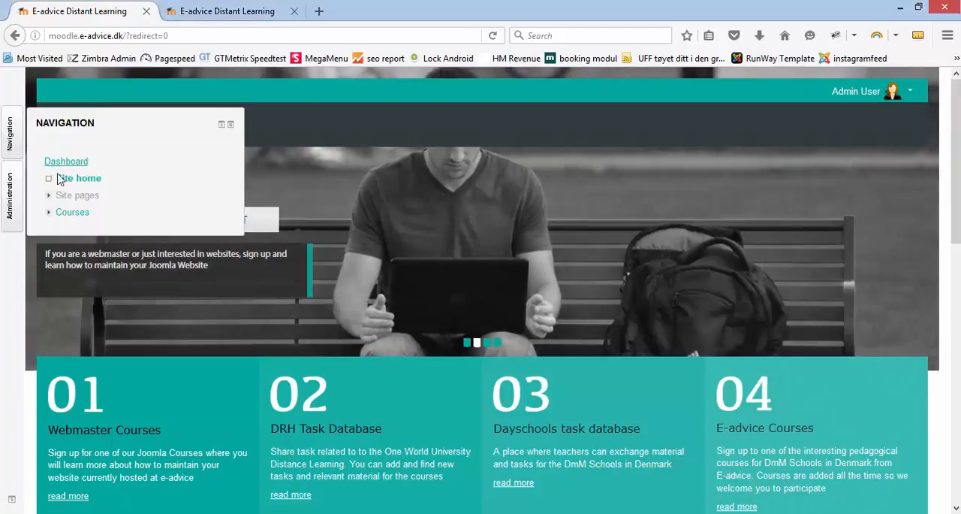
pyautogui.click(72, 212)
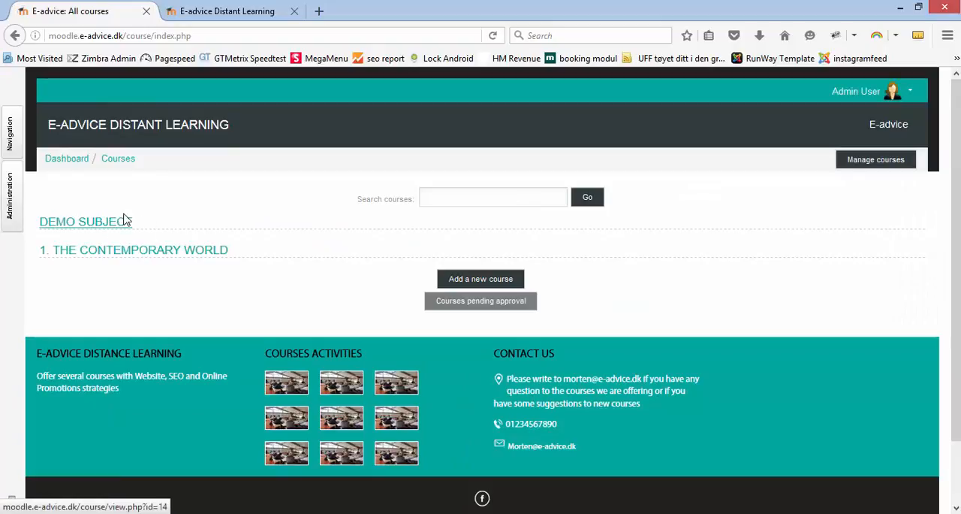
pyautogui.click(876, 160)
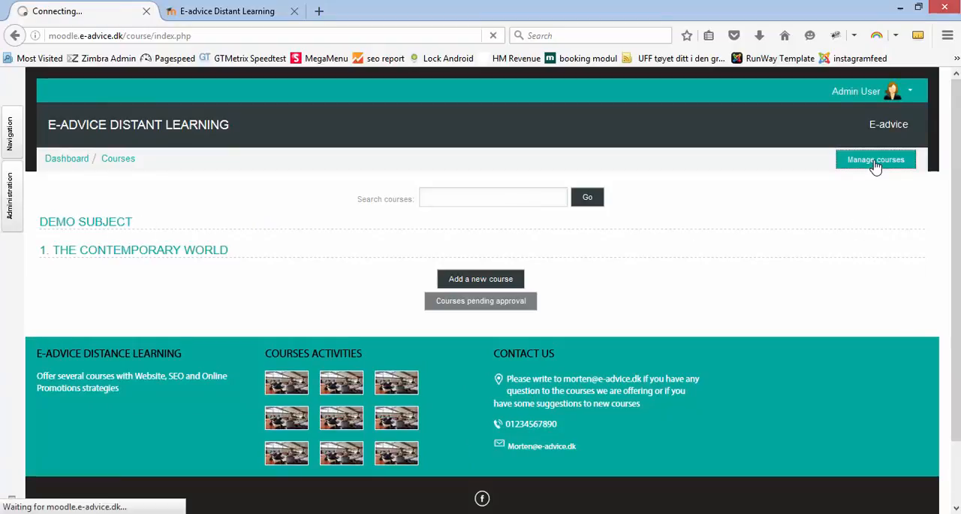
# Step: Select the 18 month "Fighting with the poor" category and show its gear actions menu
pyautogui.click(875, 159)
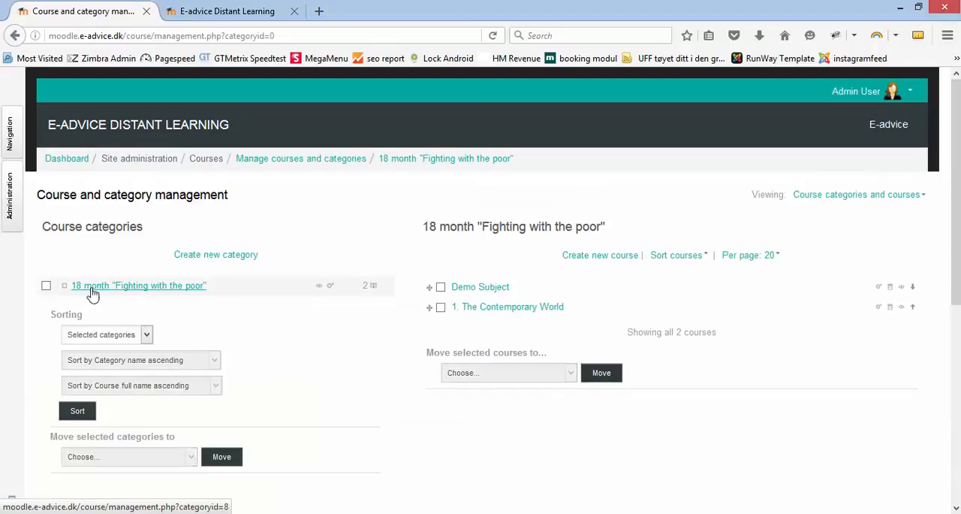
pyautogui.moveTo(194, 295)
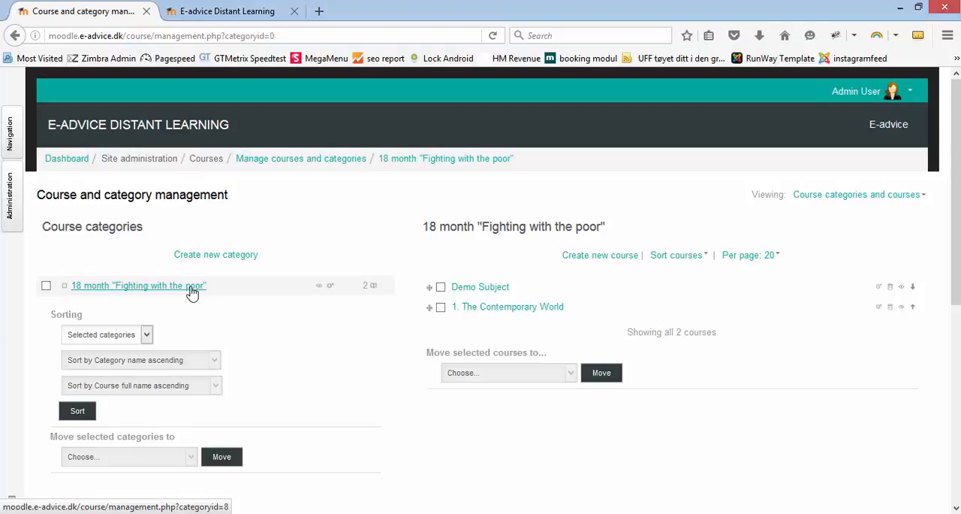
pyautogui.moveTo(121, 298)
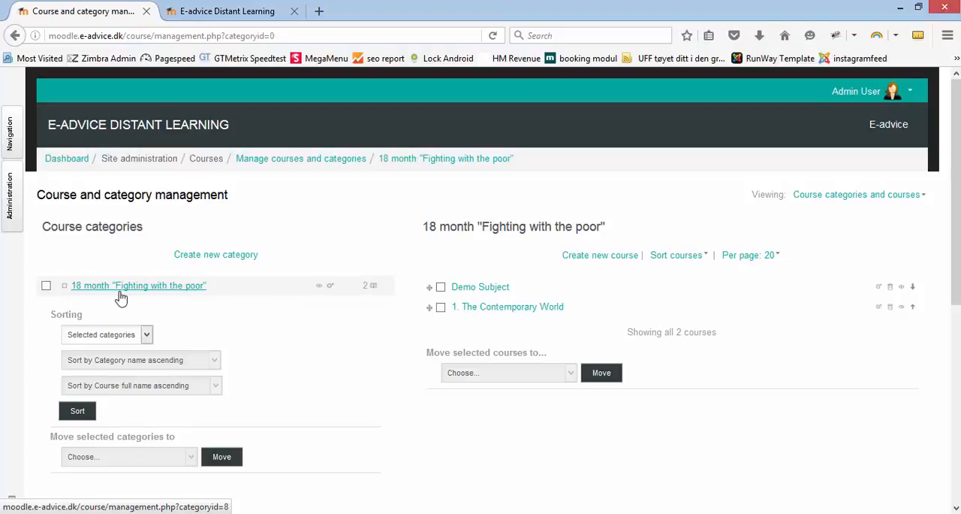
pyautogui.moveTo(181, 289)
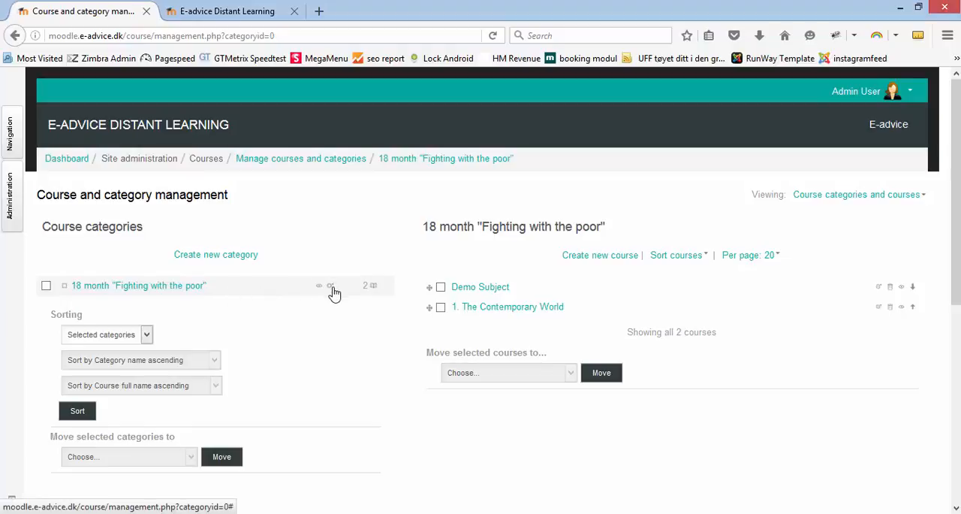
pyautogui.click(331, 286)
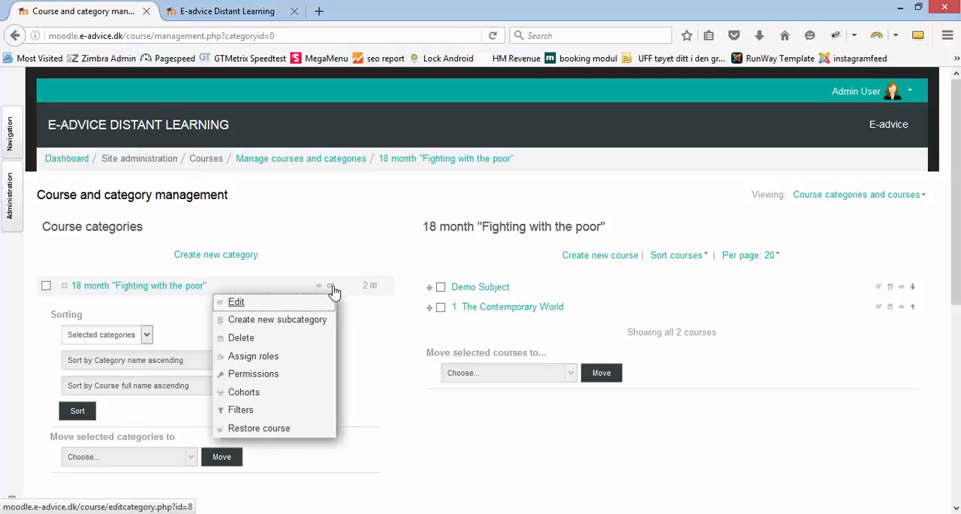
# Step: Choose Assign roles for the category and pick the Course creator role
pyautogui.click(253, 355)
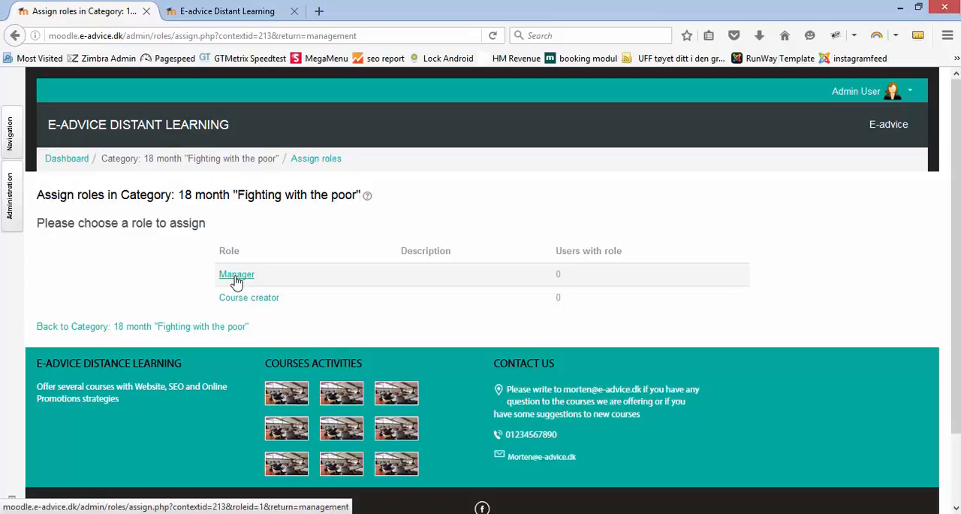
pyautogui.moveTo(249, 297)
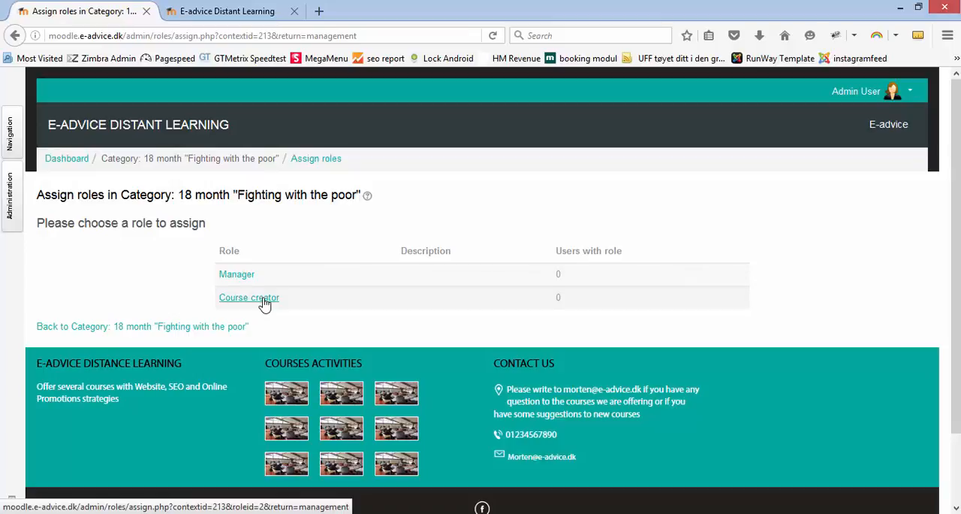
pyautogui.click(250, 297)
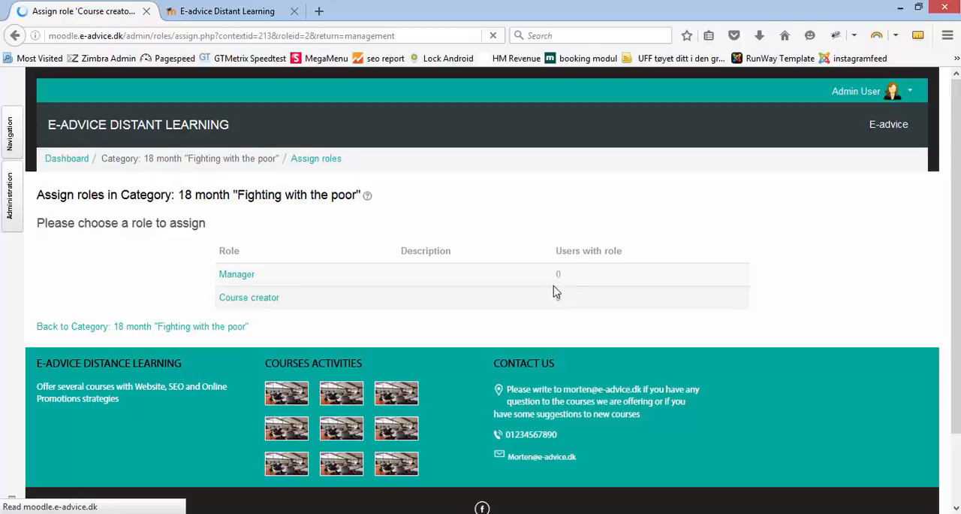
pyautogui.click(249, 297)
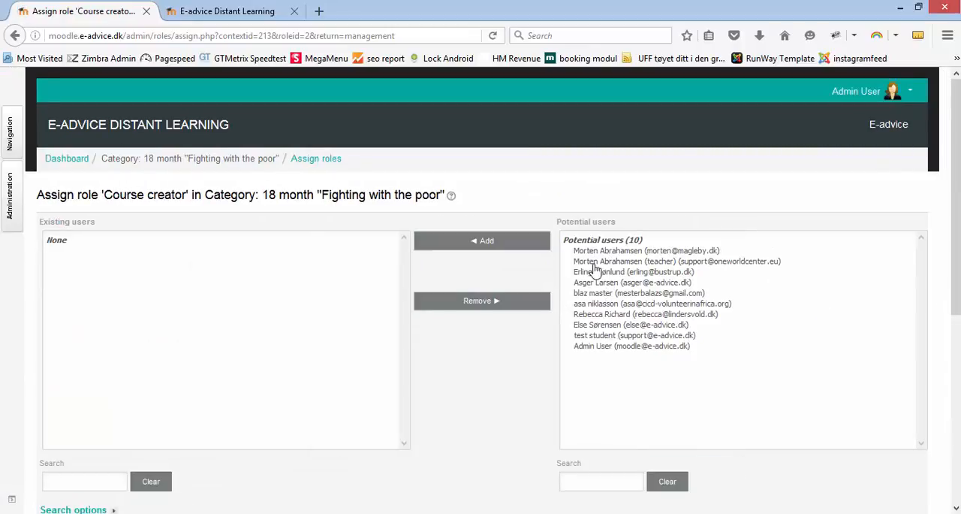
# Step: Add the teacher user from Potential users as Course creator in the category
pyautogui.click(676, 261)
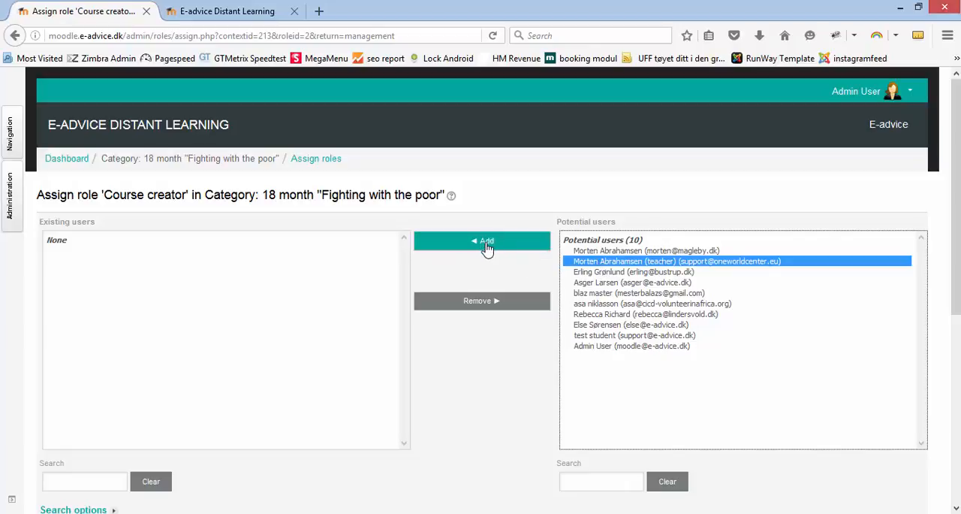
pyautogui.click(482, 240)
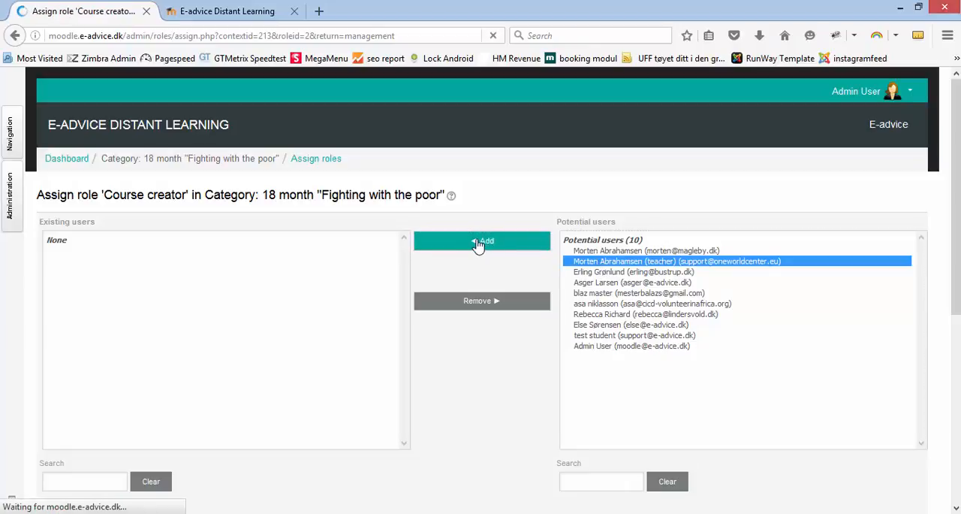
pyautogui.click(482, 241)
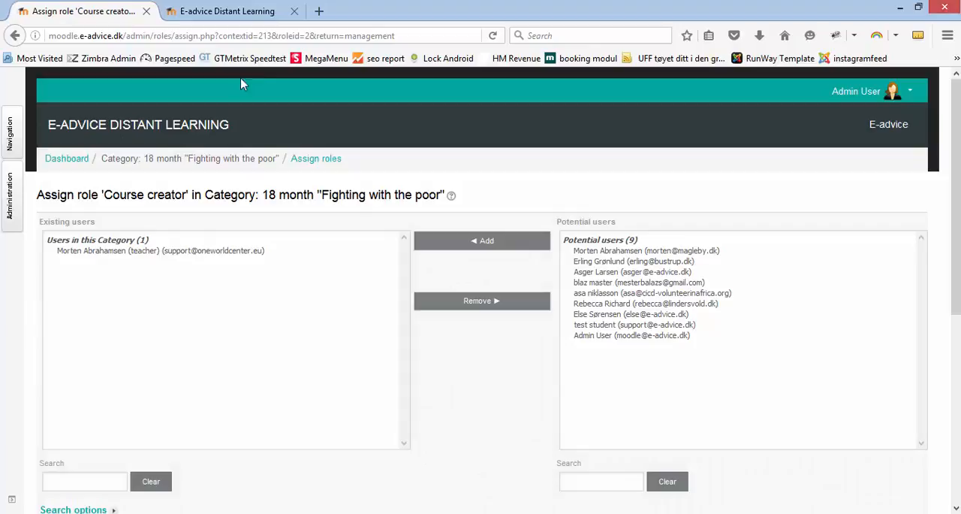
pyautogui.click(318, 10)
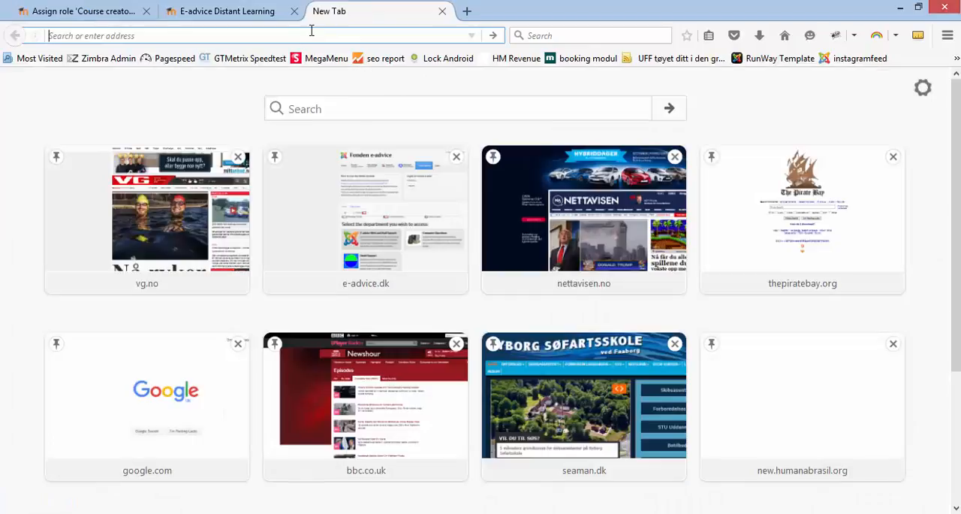
# Step: In a new tab, go to moodle.e-advice.dk via the 'mor' address-bar suggestion
pyautogui.write('mor')
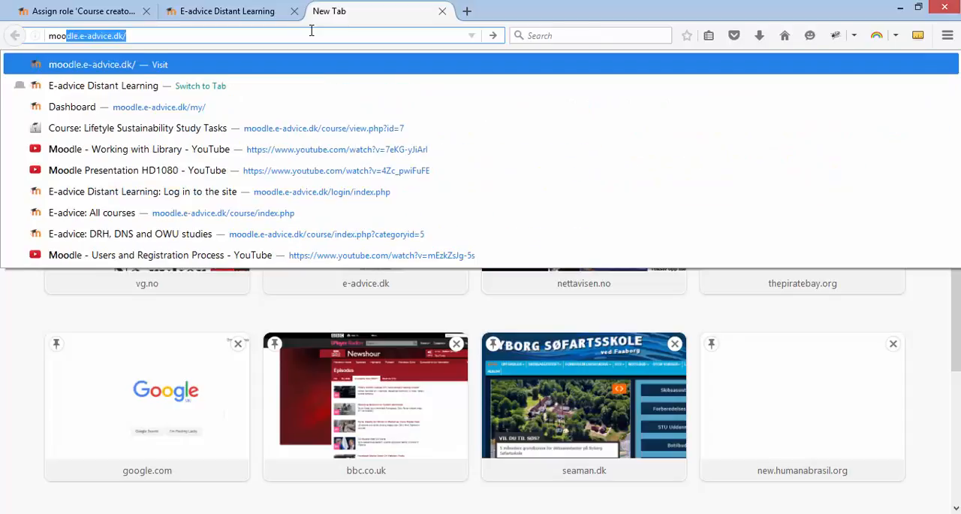
pyautogui.click(72, 105)
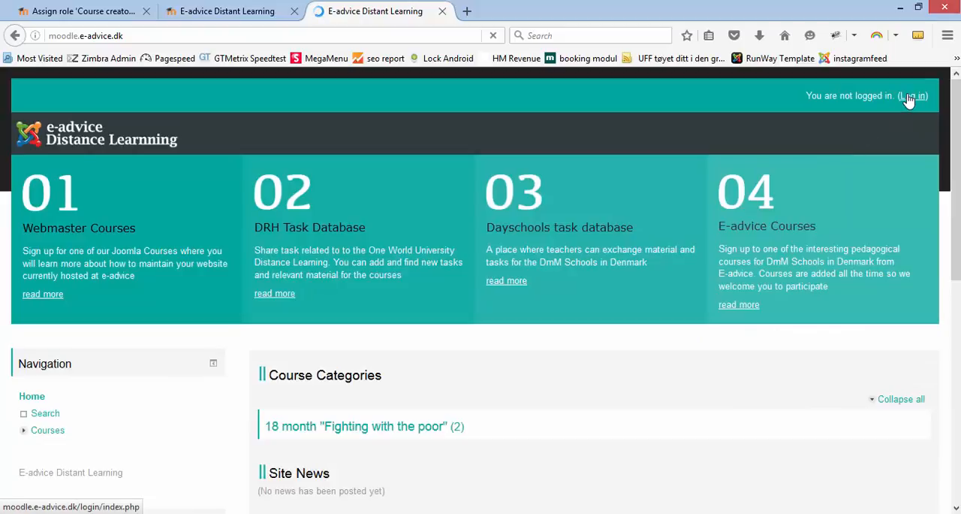
pyautogui.click(913, 96)
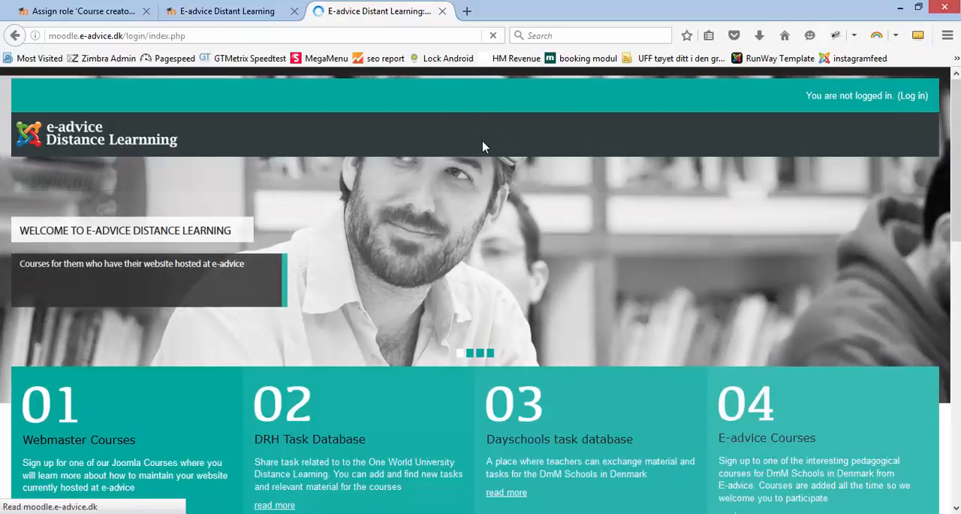
pyautogui.click(912, 96)
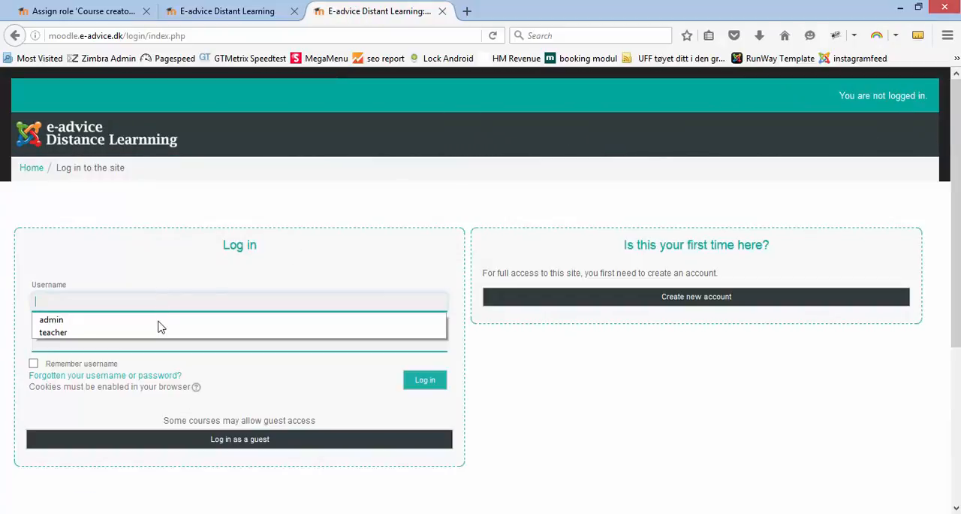
pyautogui.click(424, 379)
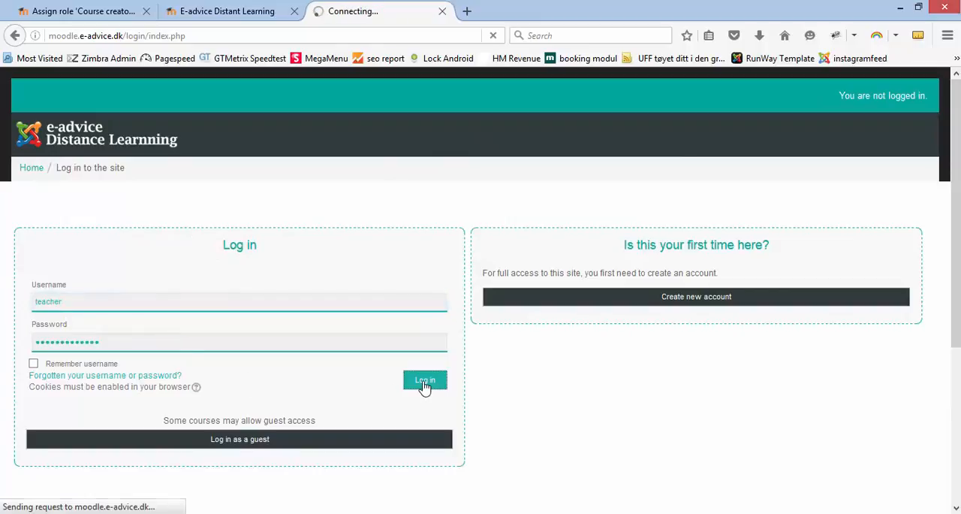
pyautogui.click(423, 379)
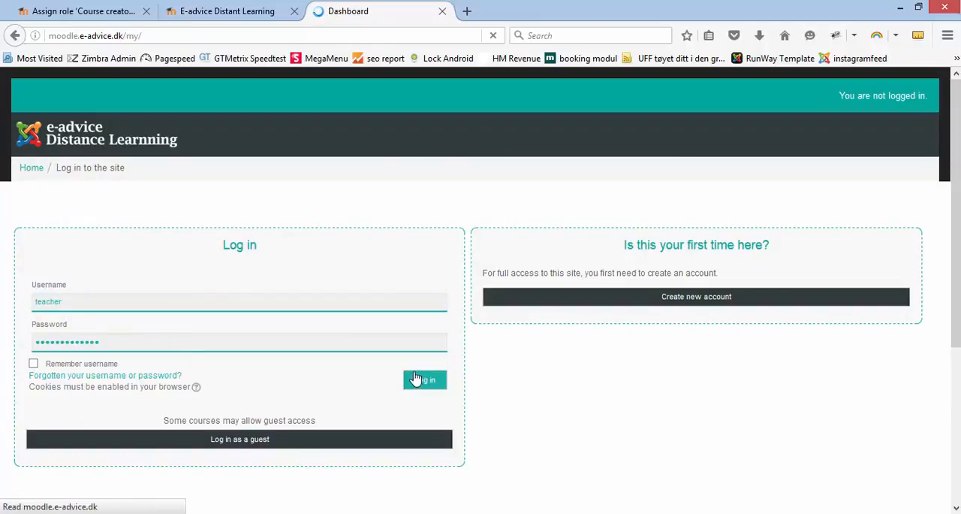
pyautogui.click(423, 379)
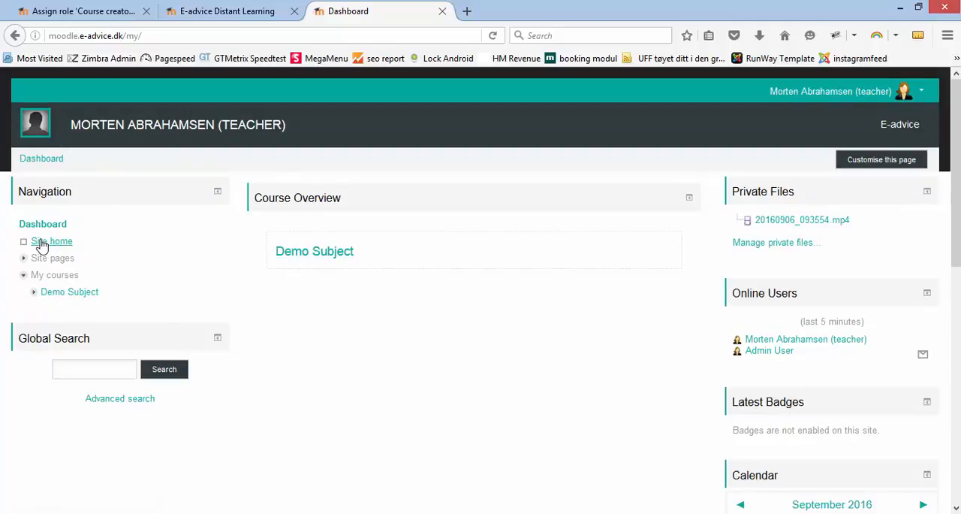
# Step: Go to Site home and enter the 18 month "Fighting with the poor" category under Course Categories
pyautogui.click(51, 240)
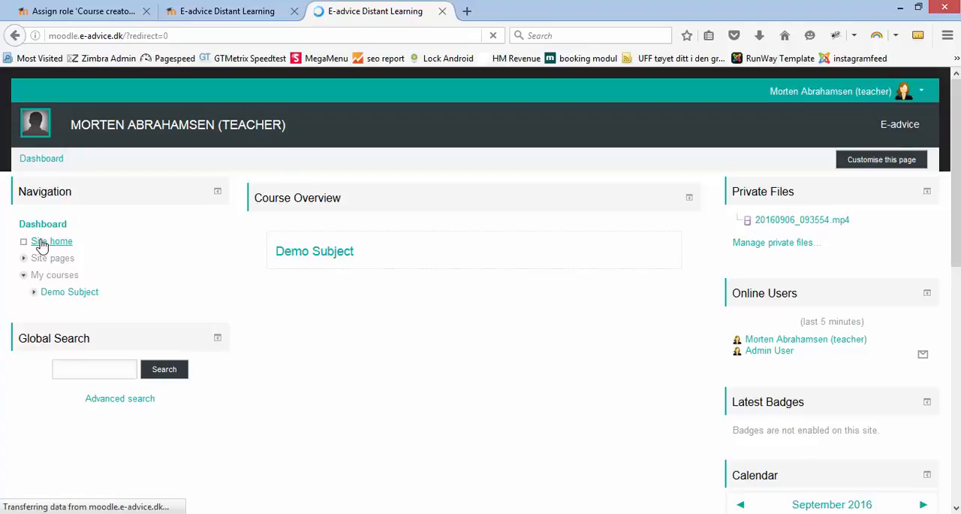
pyautogui.click(51, 241)
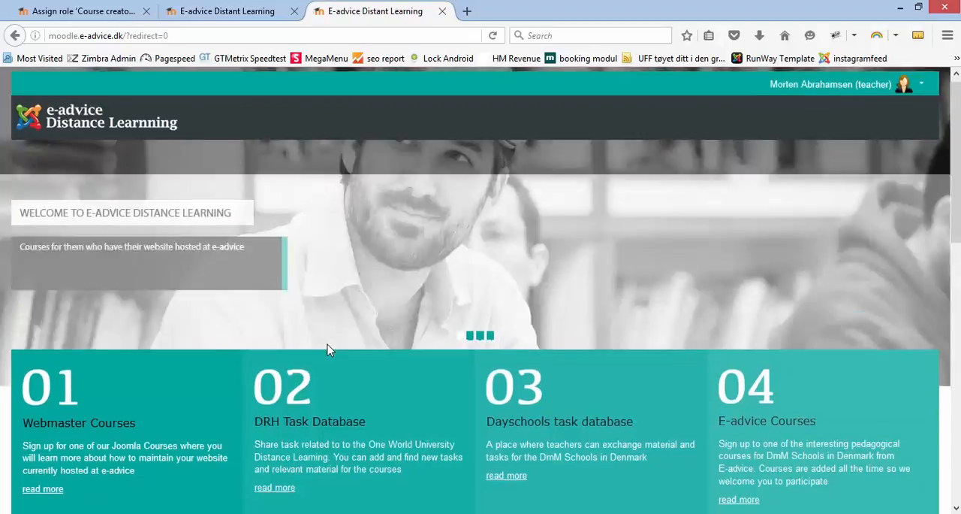
pyautogui.scroll(-3)
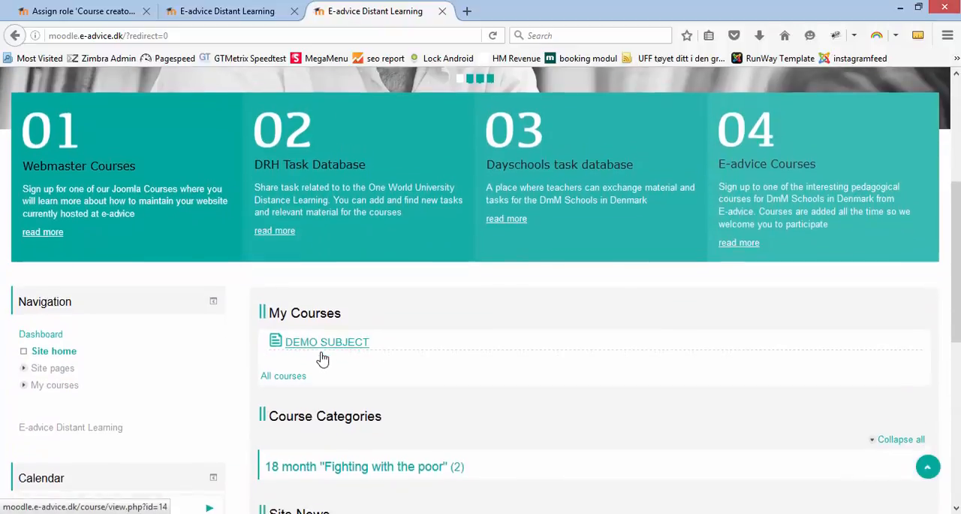
pyautogui.scroll(-3)
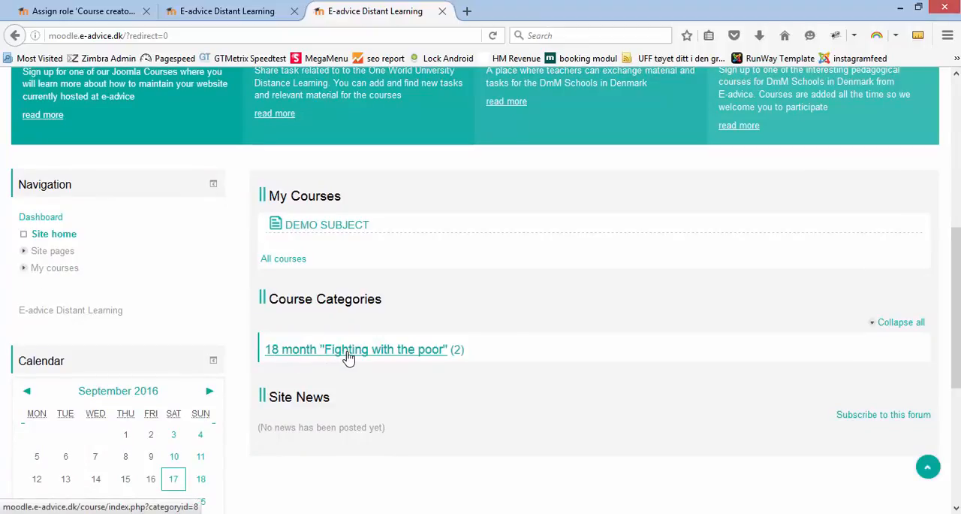
pyautogui.click(354, 349)
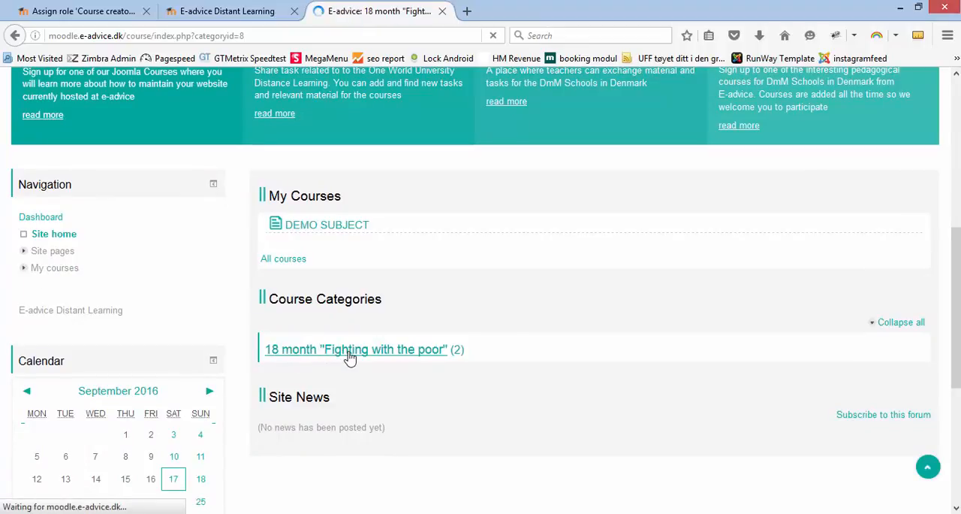
# Step: Start Add a new course from the category page listing its two courses
pyautogui.click(355, 349)
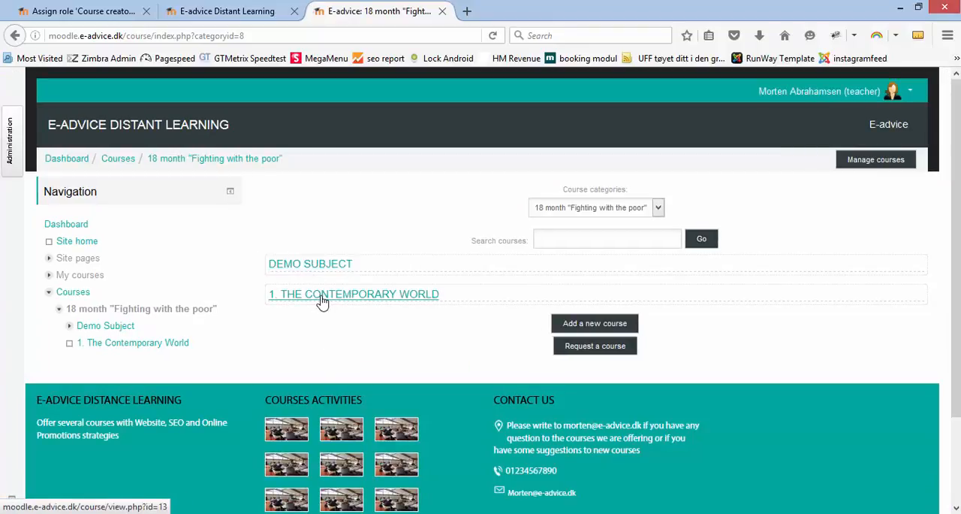
pyautogui.moveTo(595, 323)
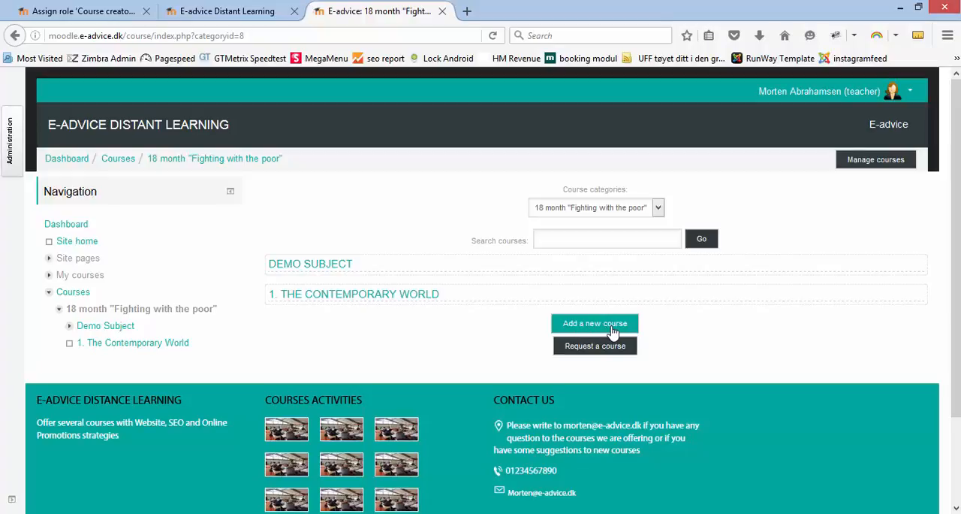
pyautogui.click(595, 323)
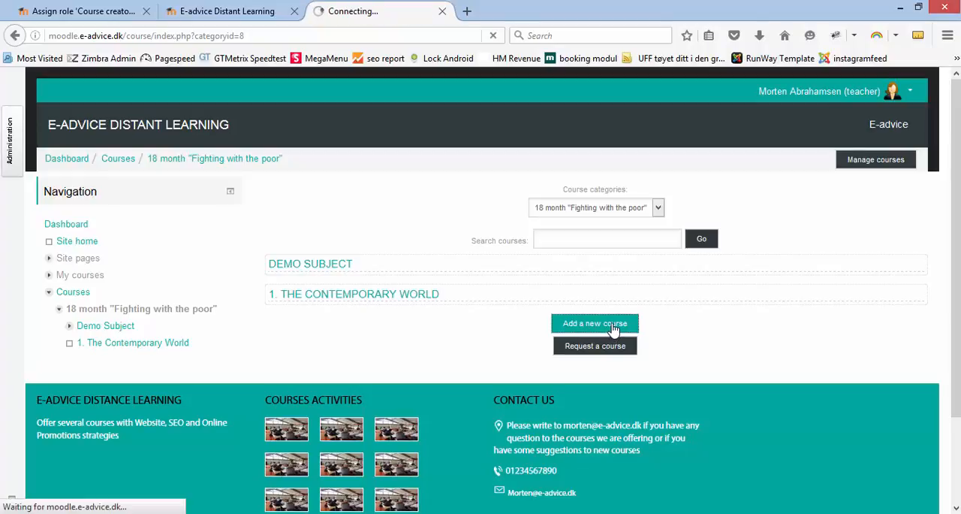
# Step: Let the Add a new course form load with category preset to 18 month "Fighting with the poor"
pyautogui.click(595, 323)
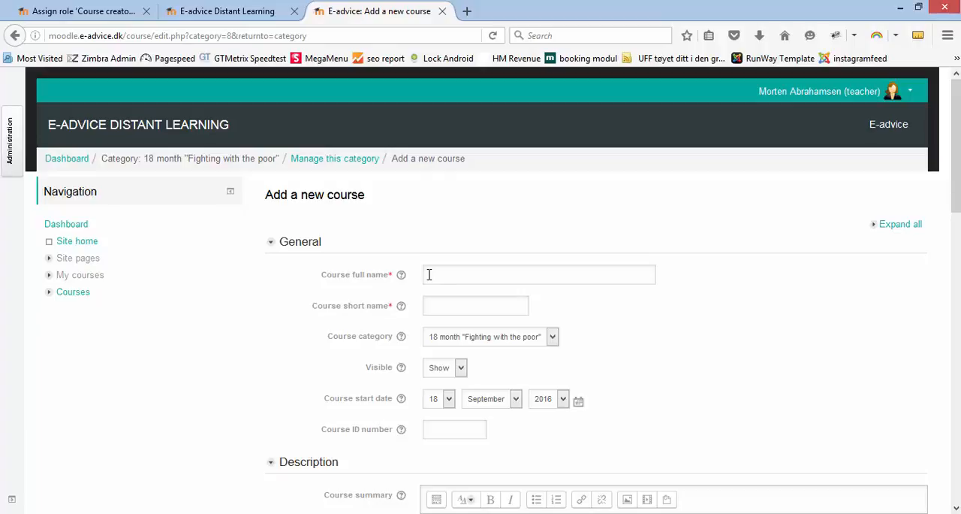
pyautogui.moveTo(423, 277)
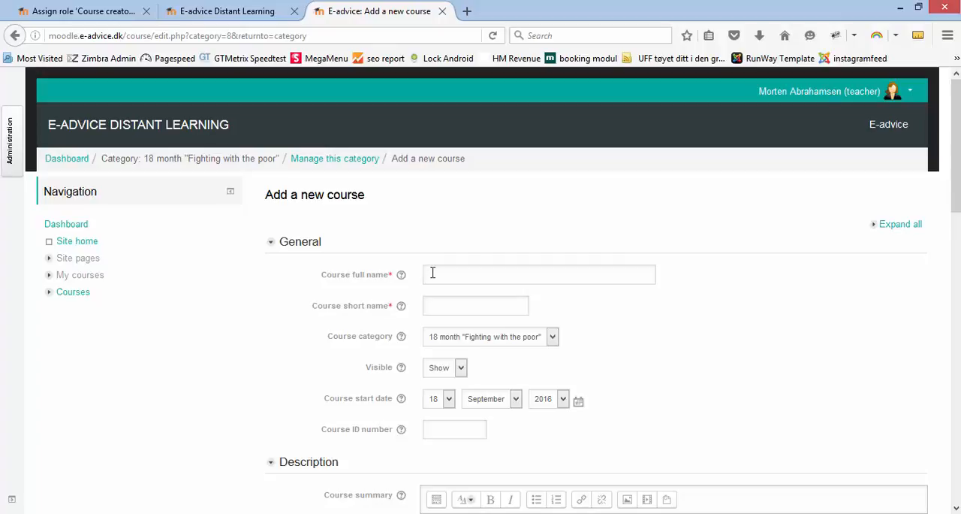
pyautogui.moveTo(411, 273)
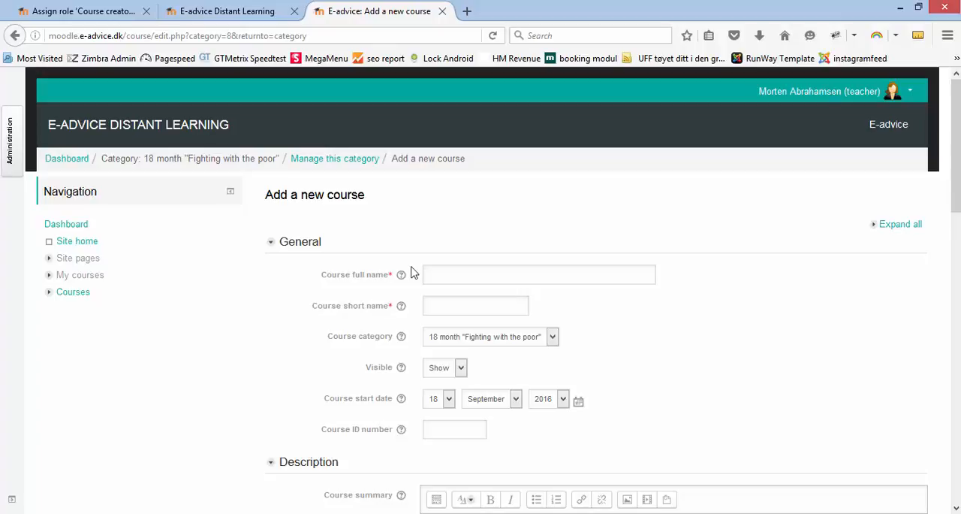
pyautogui.moveTo(418, 277)
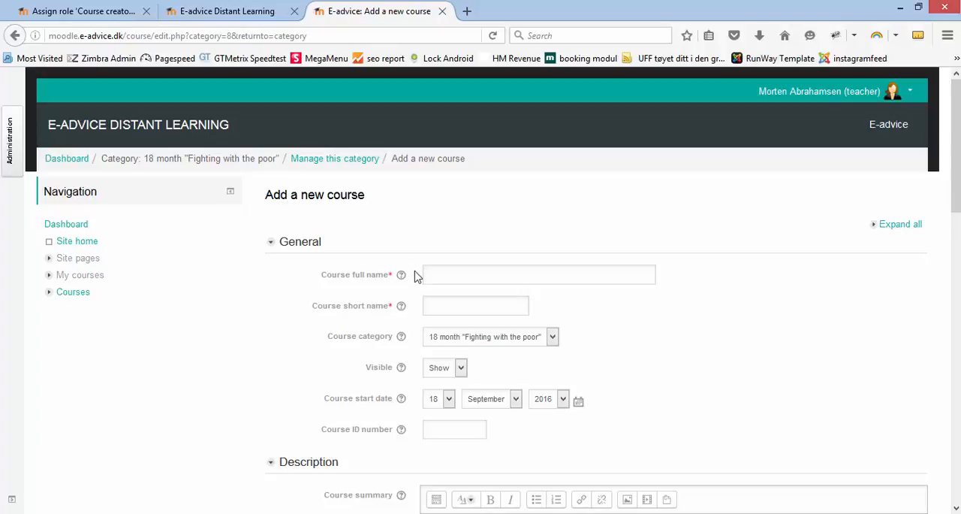